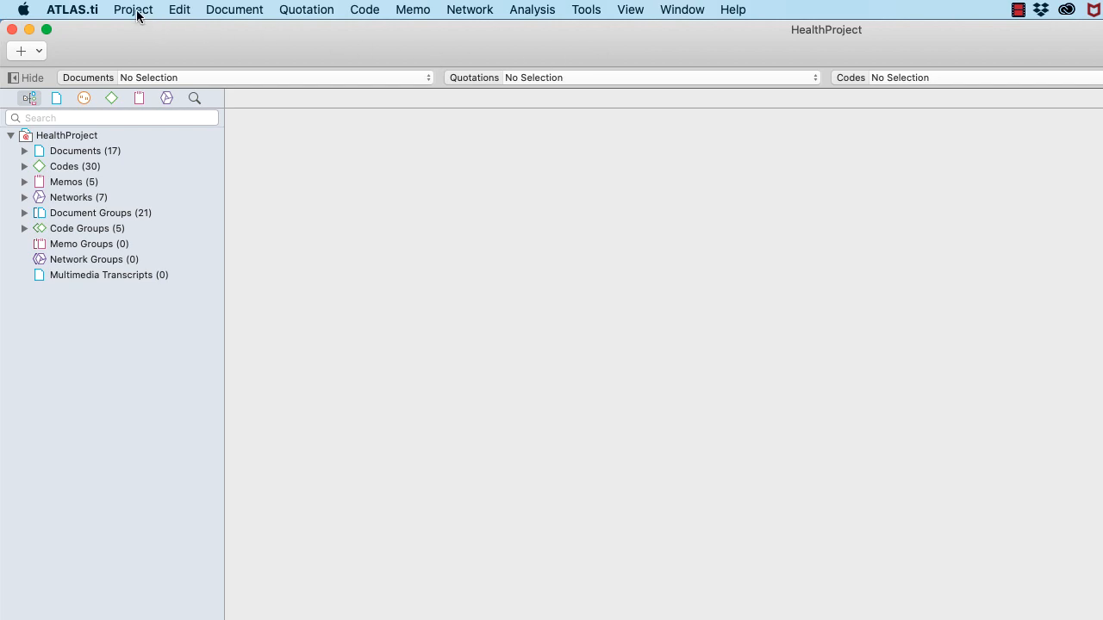
# Start Export Project for HealthProject, bringing up its save dialog
pyautogui.click(132, 11)
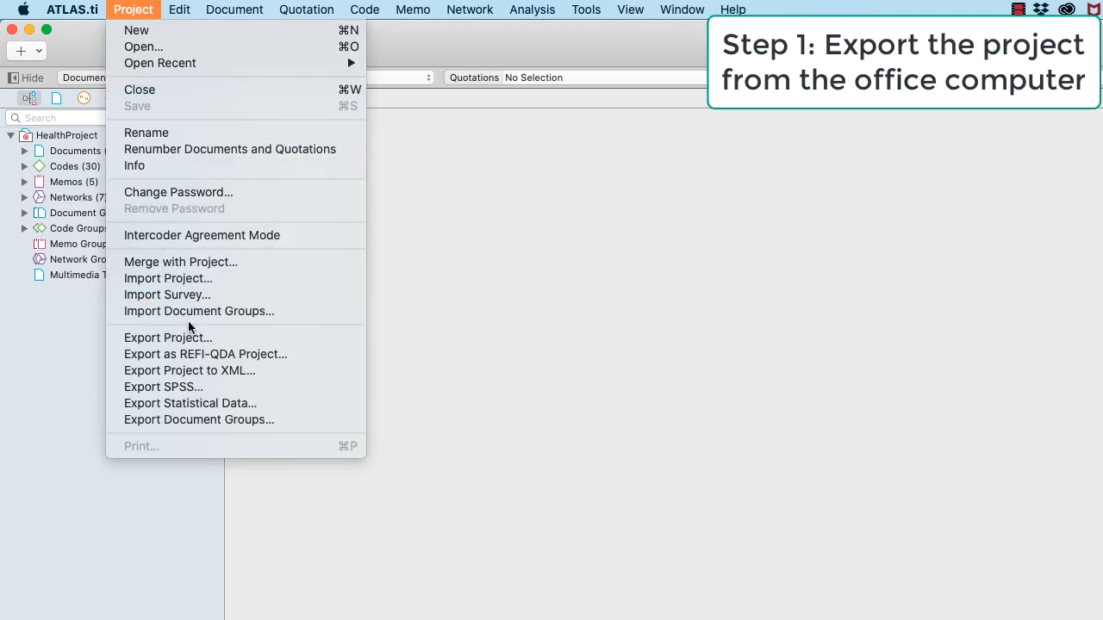
pyautogui.click(169, 336)
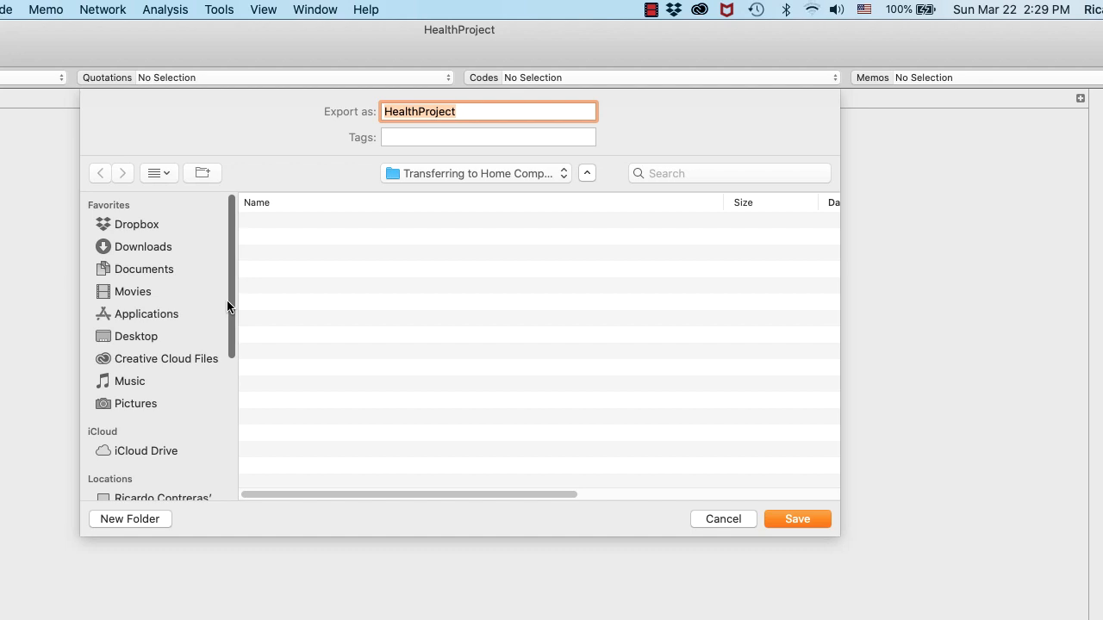
# Save the export as HealthProject.atlproj with the default name
pyautogui.click(797, 519)
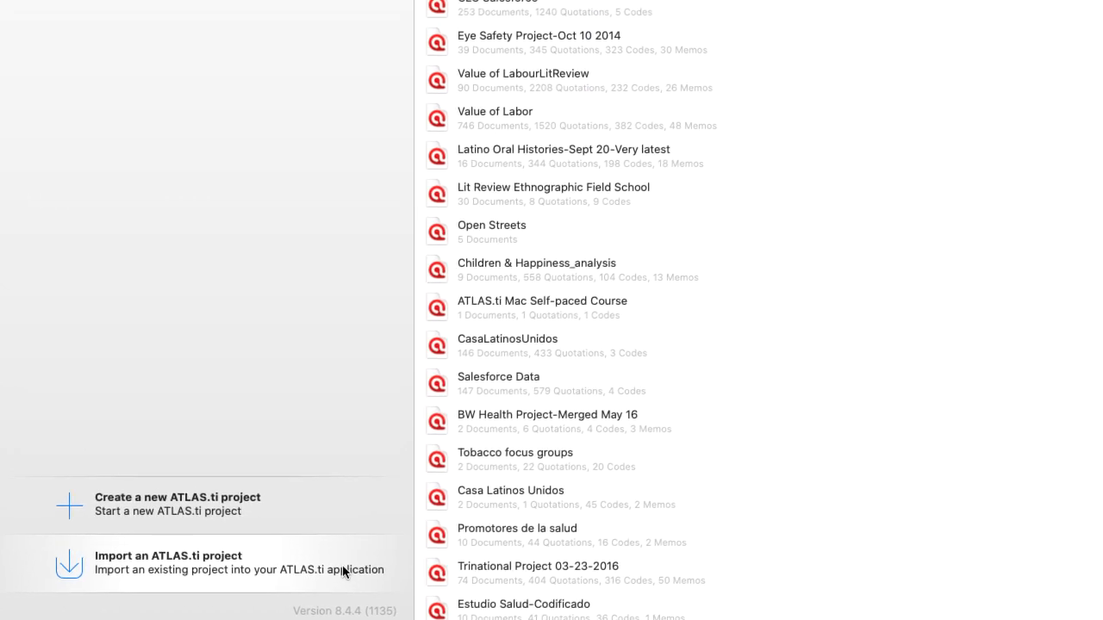
# Import HealthProject.atlproj from the Transferring folder into the project list
pyautogui.click(169, 555)
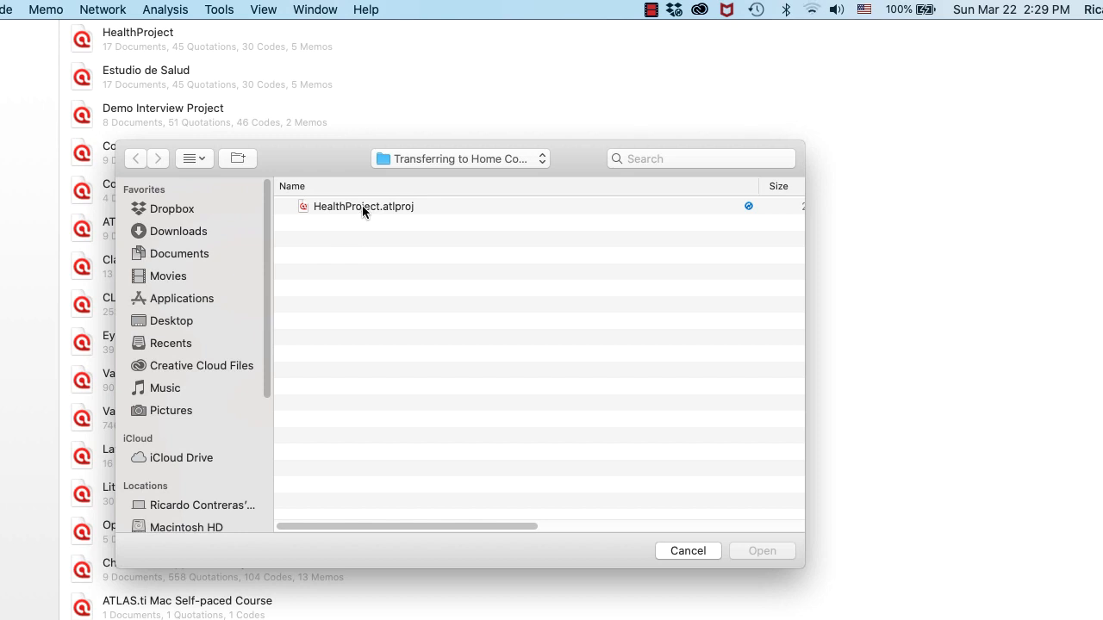
pyautogui.click(363, 207)
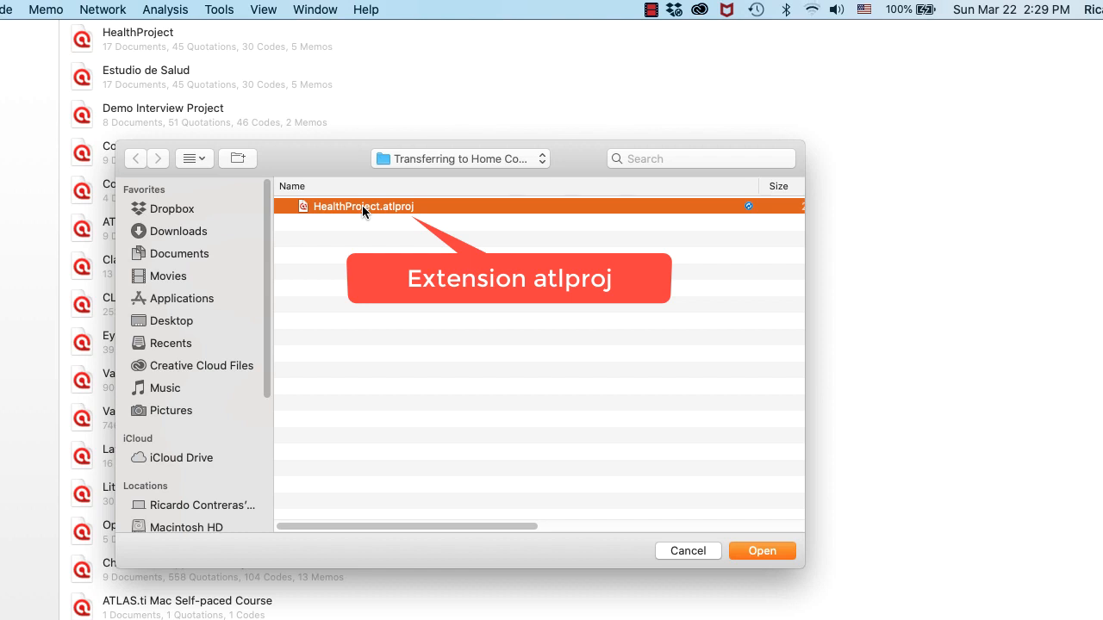
pyautogui.click(762, 551)
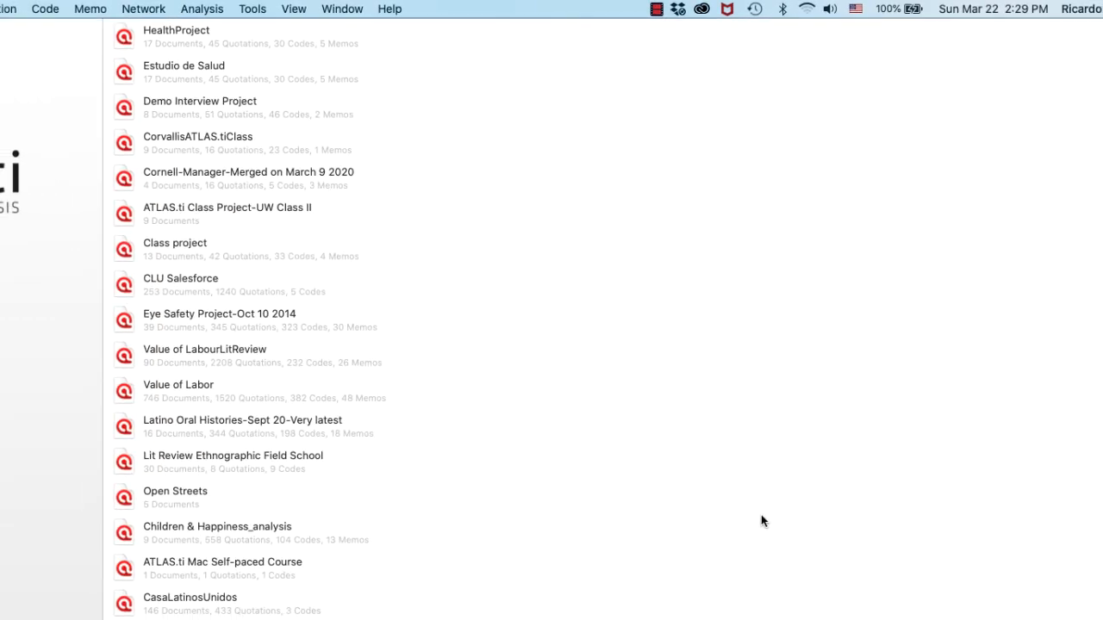